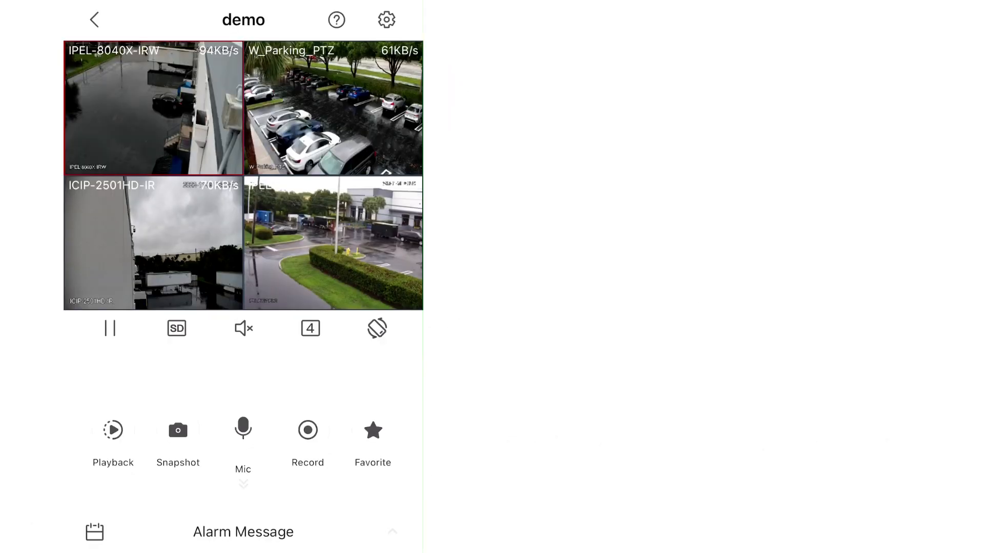
Stop and resume the W_Parking_PTZ live stream, then select the ICIP-2501HD-IR tile.
{"action": "left_click", "coordinate": [108, 328]}
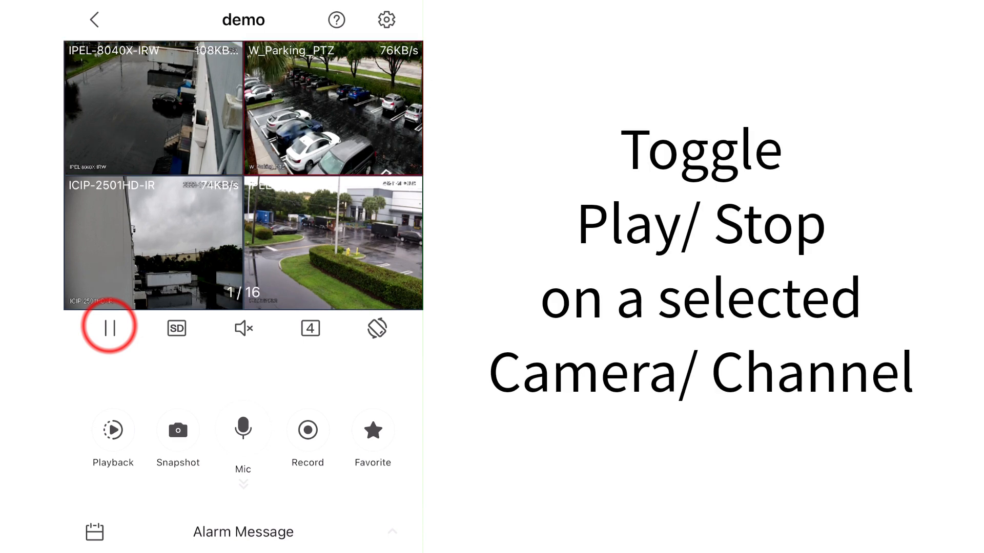
{"action": "left_click", "coordinate": [107, 328]}
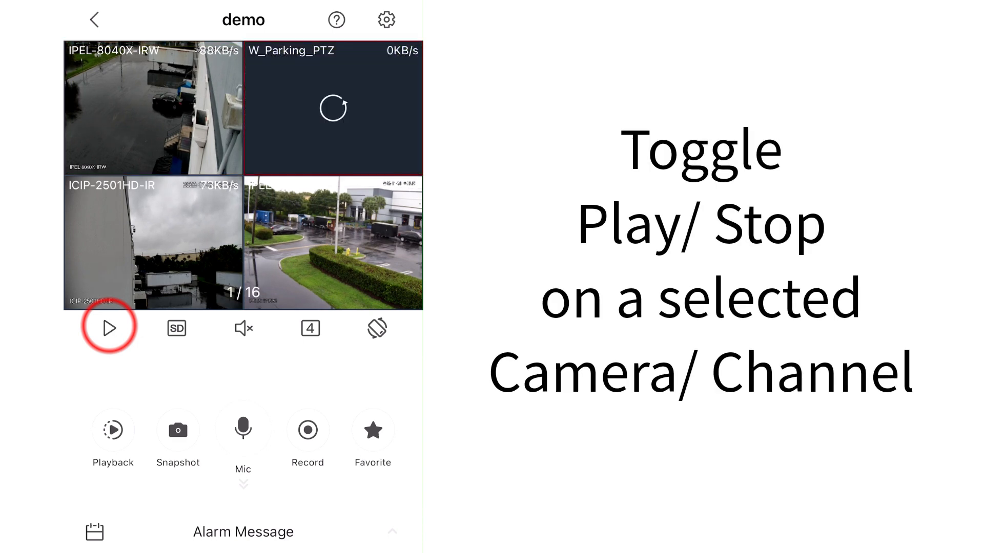
{"action": "left_click", "coordinate": [108, 327]}
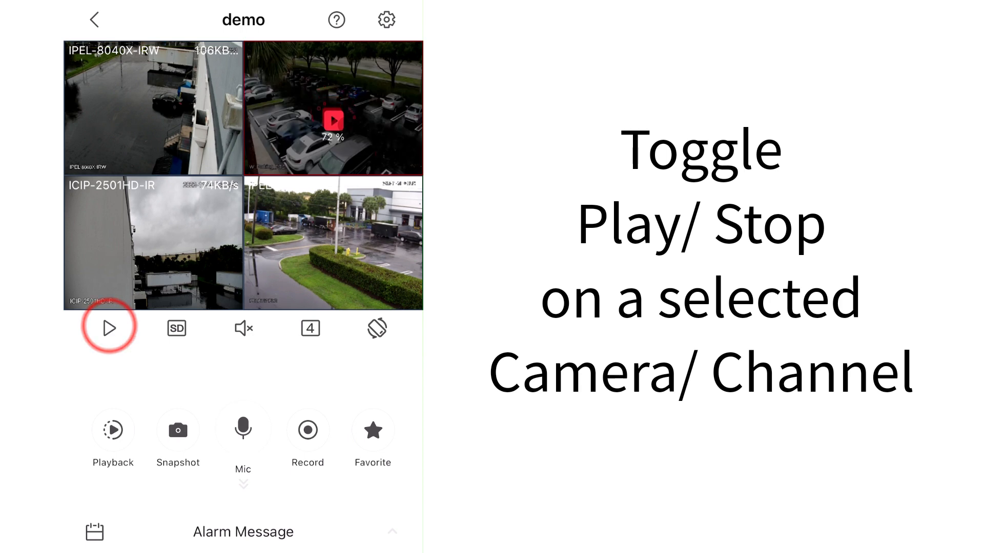
{"action": "left_click", "coordinate": [108, 328]}
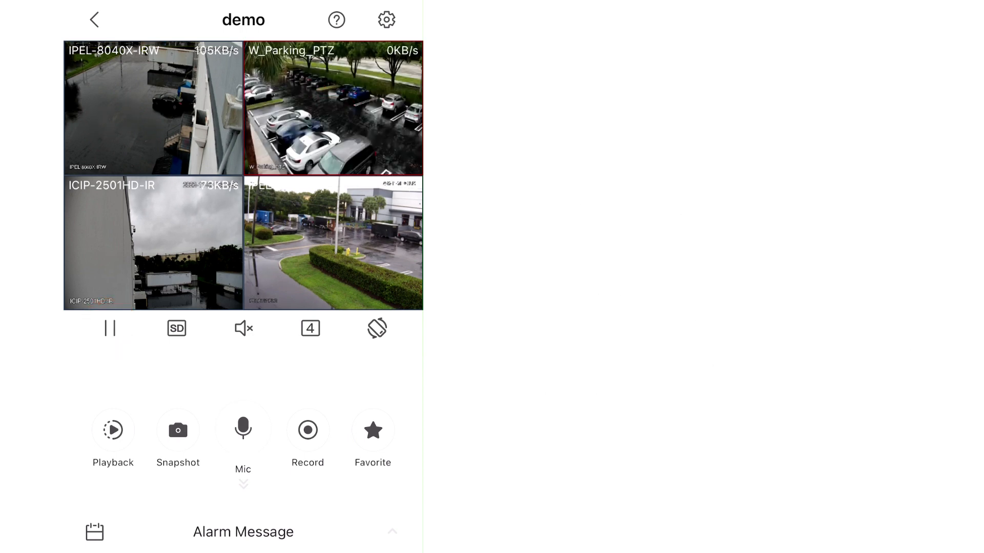
{"action": "left_click", "coordinate": [176, 328]}
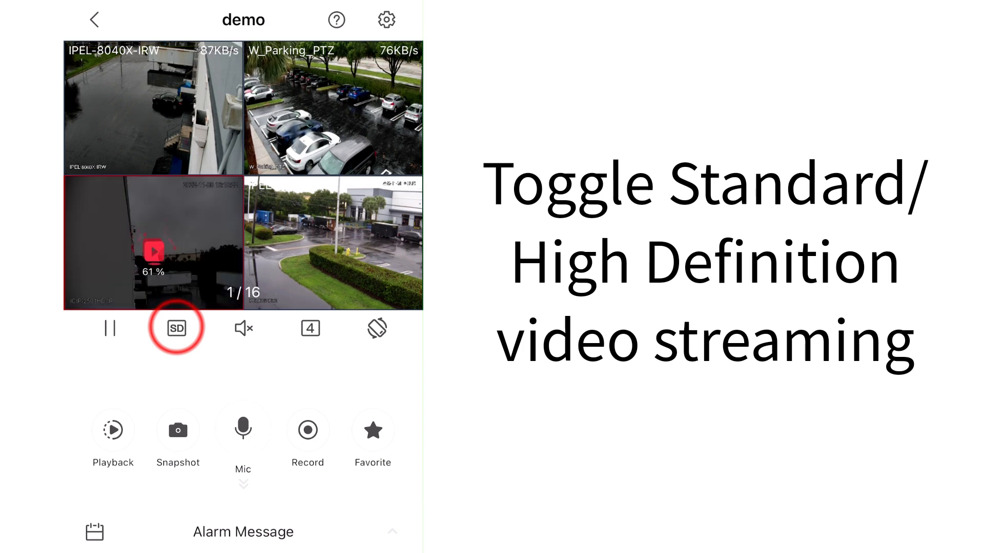
Switch ICIP-2501HD-IR between SD and HD, toggle audio, and step the grid from 9 to 16.
{"action": "left_click", "coordinate": [177, 327]}
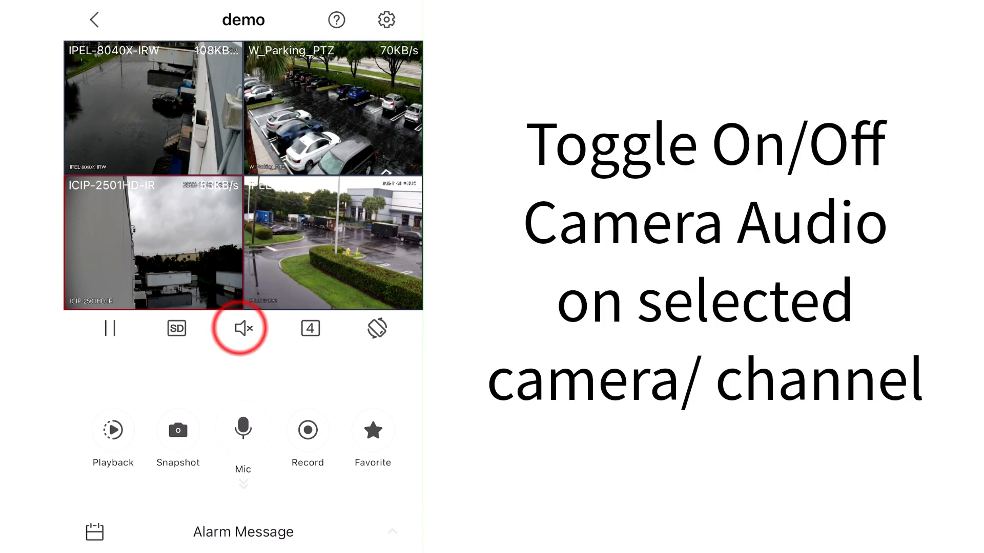
{"action": "left_click", "coordinate": [308, 328]}
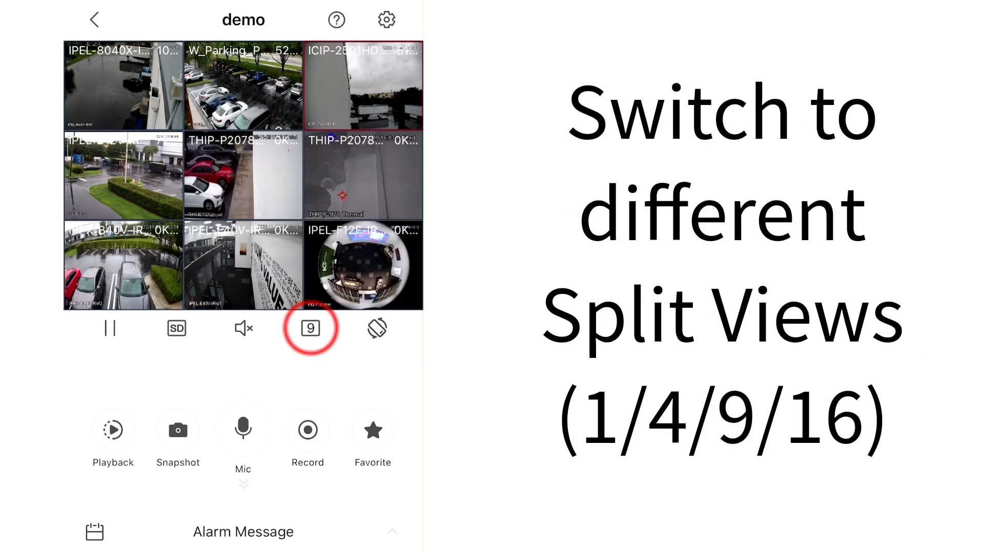
{"action": "left_click", "coordinate": [308, 327]}
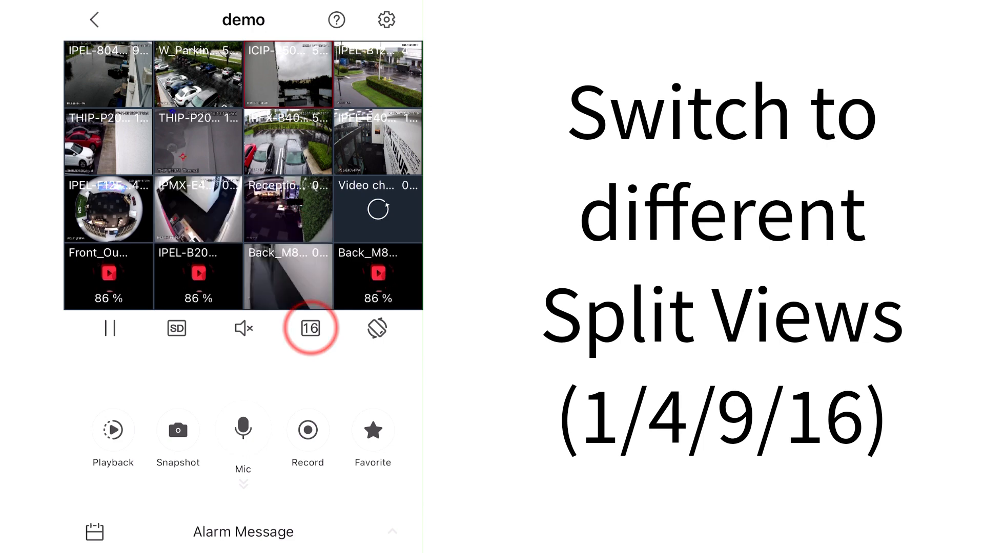
{"action": "left_click", "coordinate": [376, 327]}
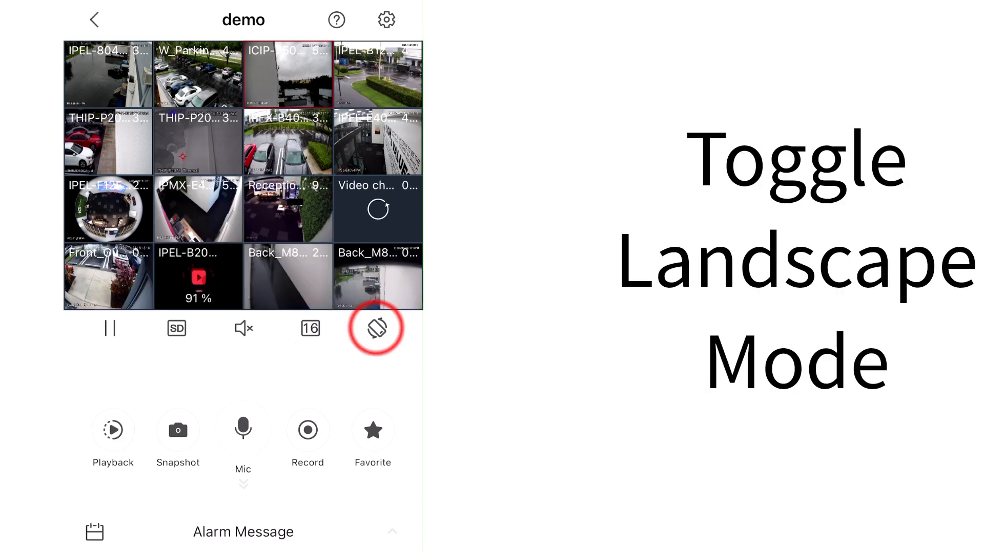
{"action": "left_click", "coordinate": [378, 328]}
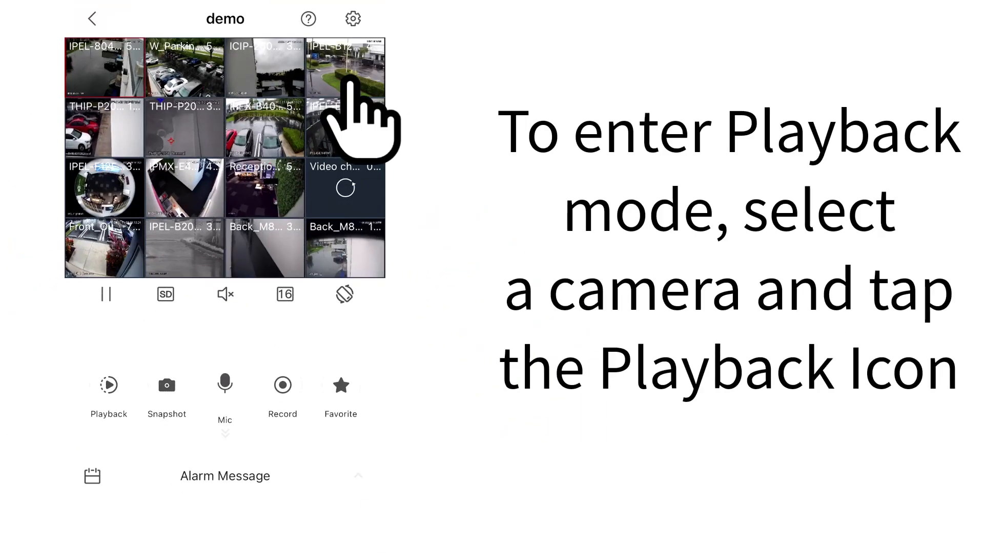
Show the parking-lot camera alone, preview its recorded playback, and save a snapshot.
{"action": "left_click", "coordinate": [344, 67]}
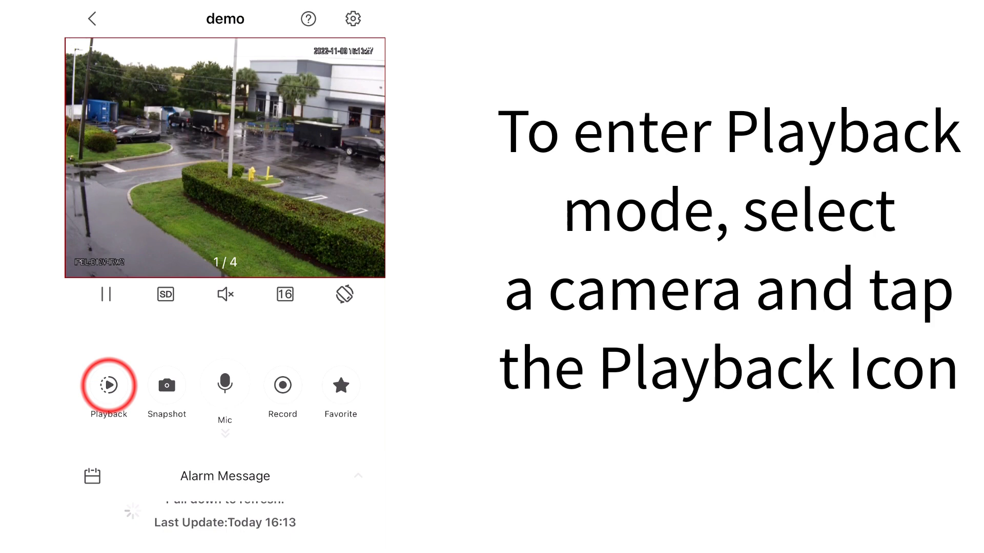
{"action": "left_click", "coordinate": [108, 385]}
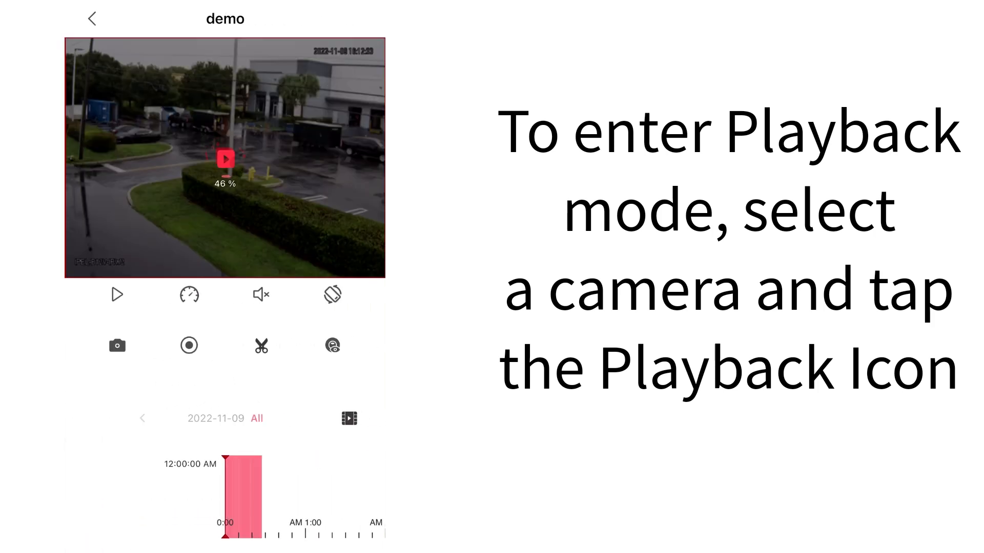
{"action": "left_click", "coordinate": [117, 294]}
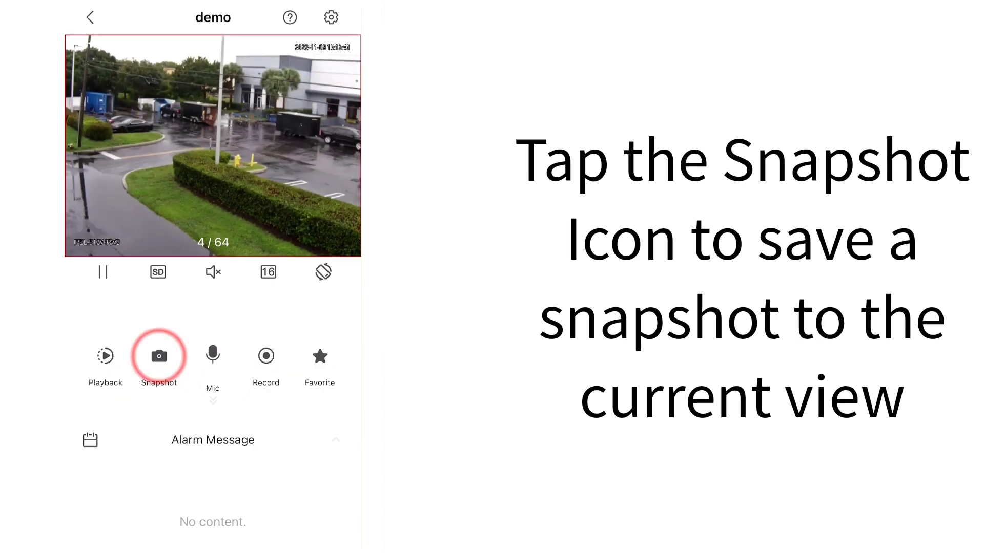
{"action": "left_click", "coordinate": [158, 356]}
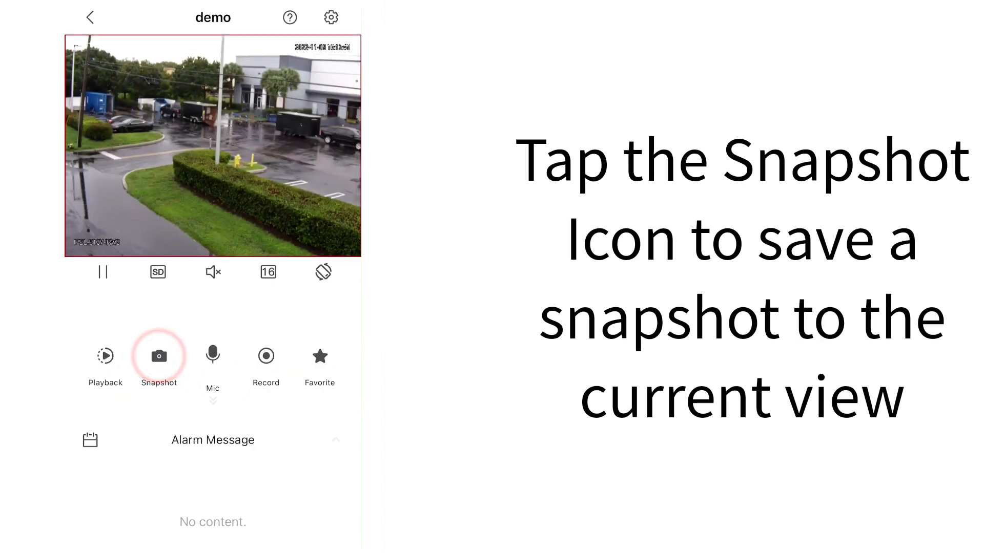
{"action": "left_click", "coordinate": [159, 356]}
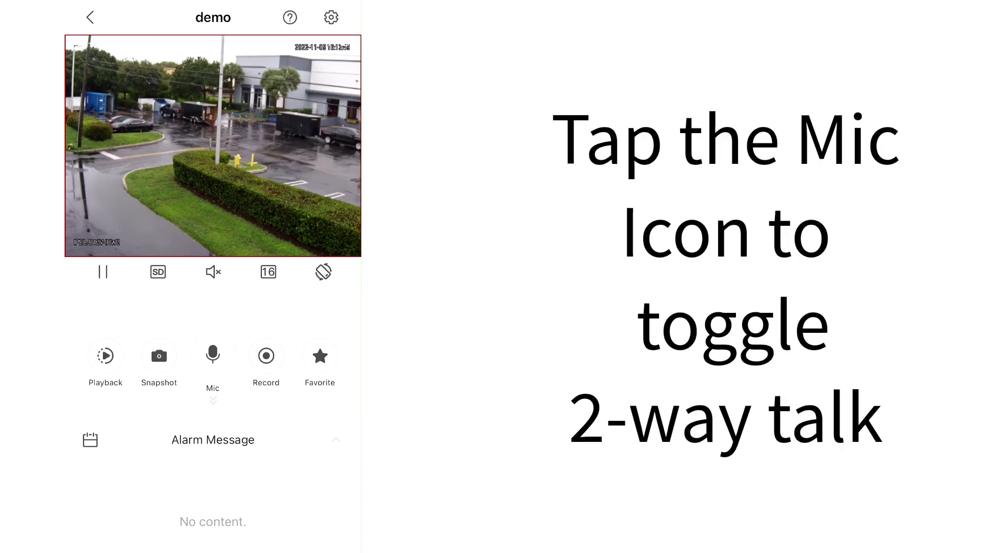
Switch two-way talk with the parking-lot camera on via the Mic, then off.
{"action": "left_click", "coordinate": [213, 356]}
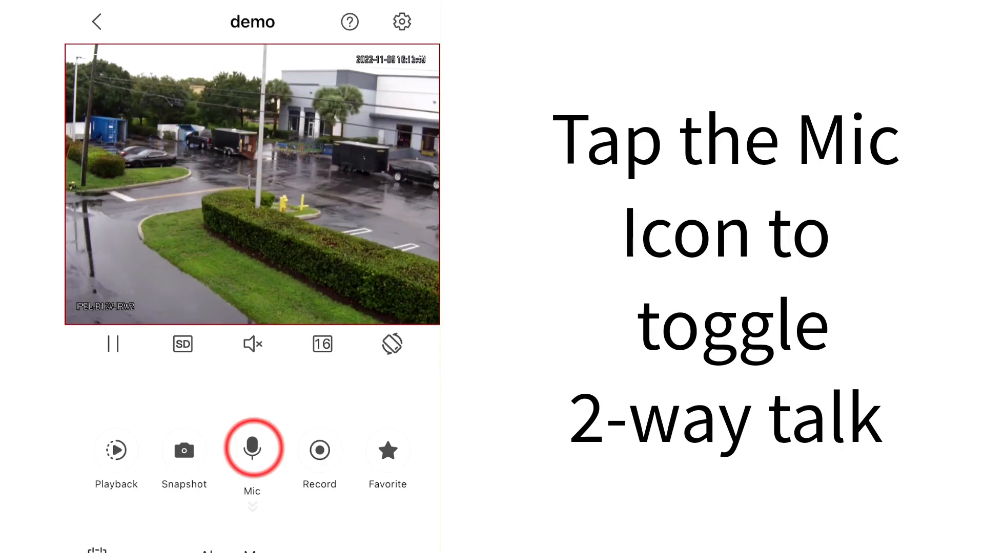
{"action": "left_click", "coordinate": [252, 449]}
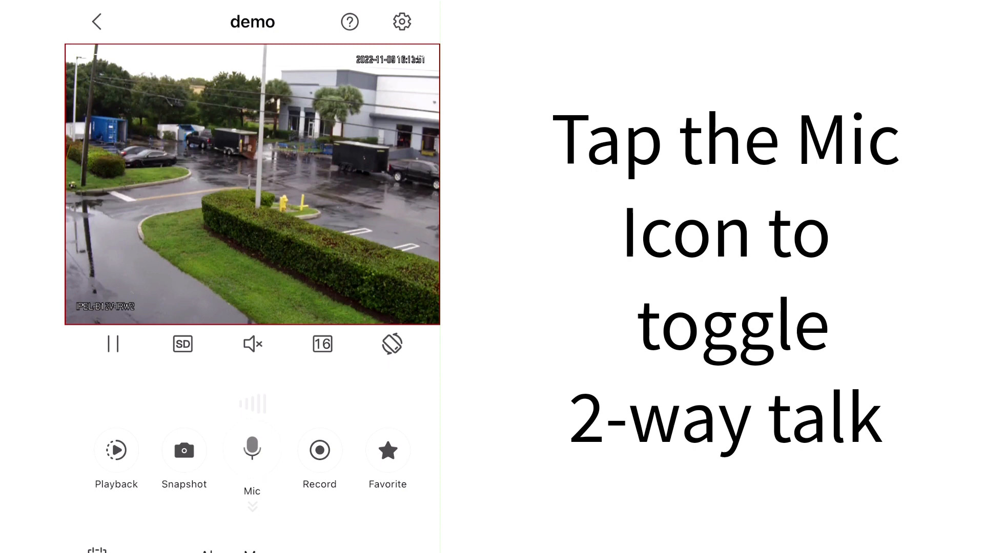
{"action": "left_click", "coordinate": [252, 450]}
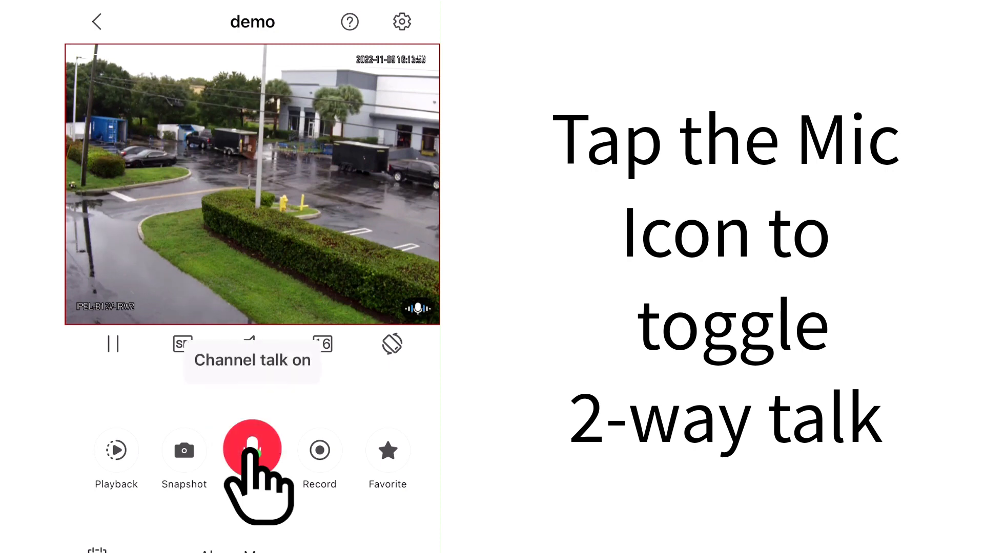
{"action": "left_click", "coordinate": [251, 448]}
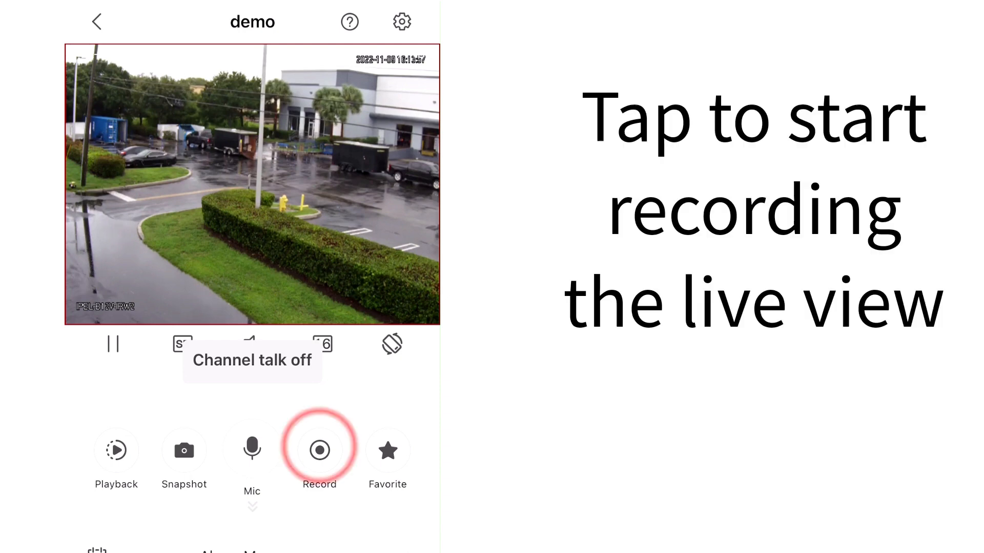
Start recording the parking-lot live view, then stop and save the clip.
{"action": "left_click", "coordinate": [318, 450]}
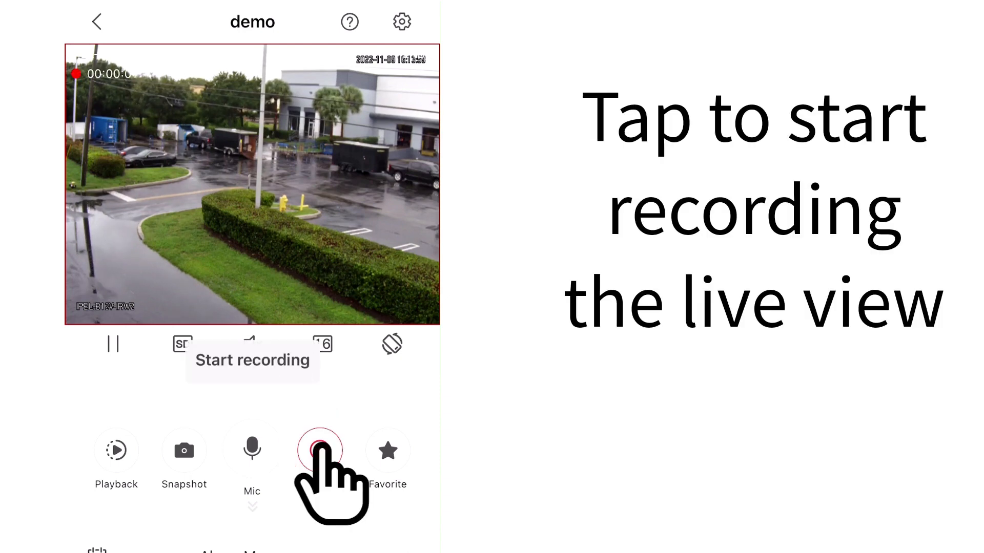
{"action": "left_click", "coordinate": [319, 449]}
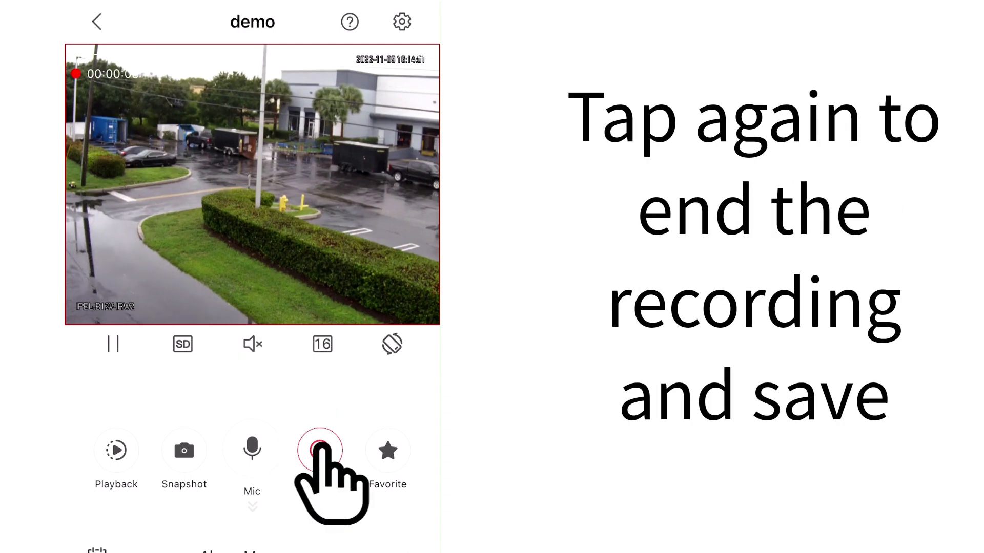
{"action": "left_click", "coordinate": [319, 450]}
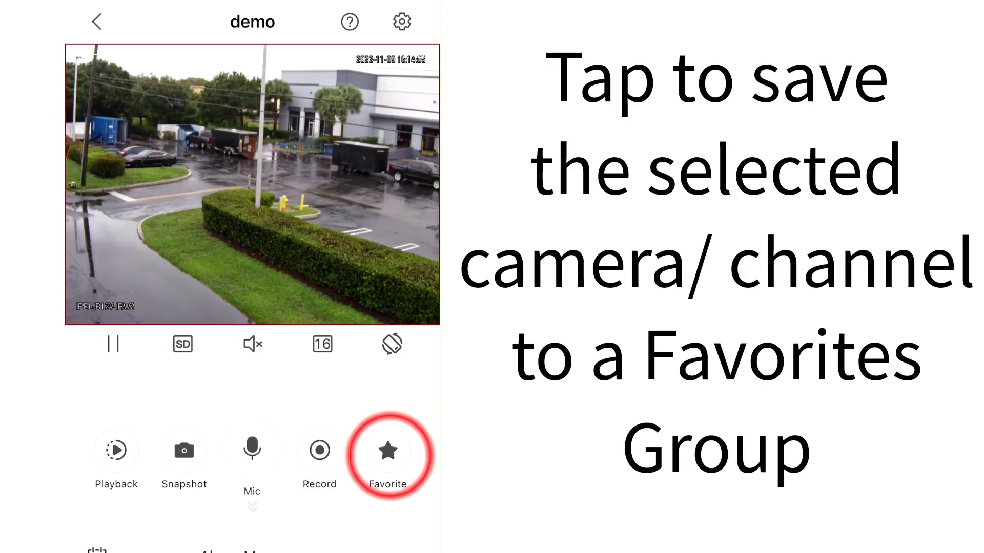
Open this camera's Favorites groups and add a new group to get its name prompt.
{"action": "left_click", "coordinate": [388, 450]}
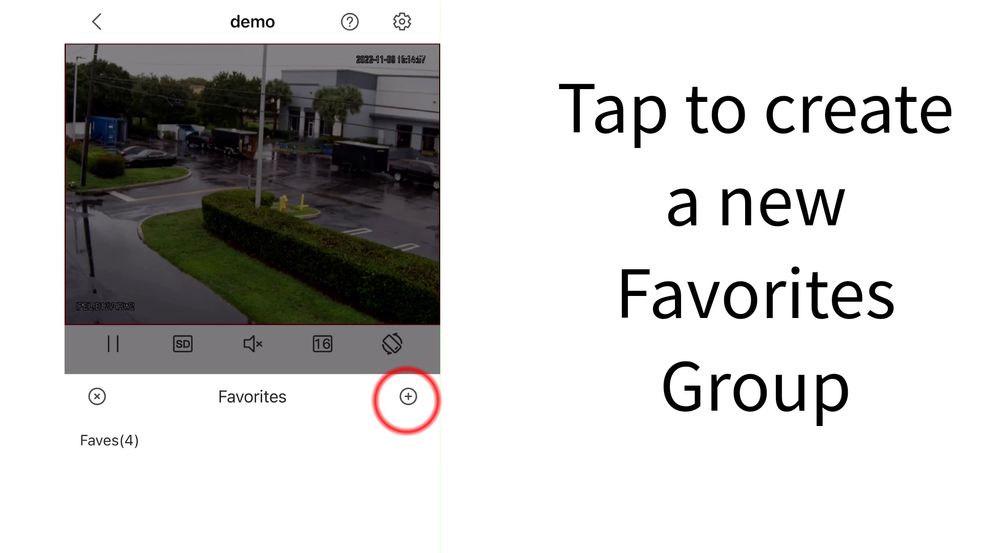
{"action": "left_click", "coordinate": [408, 396]}
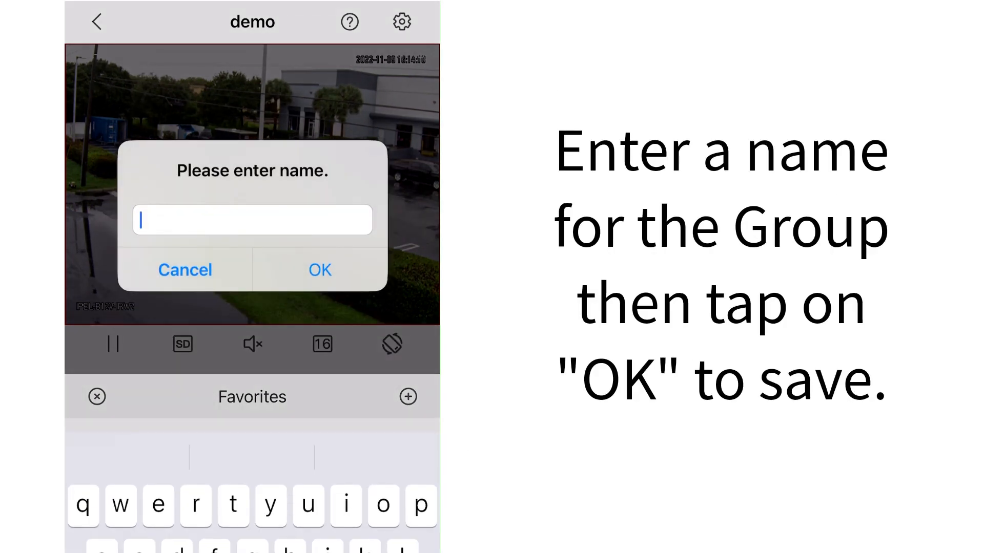